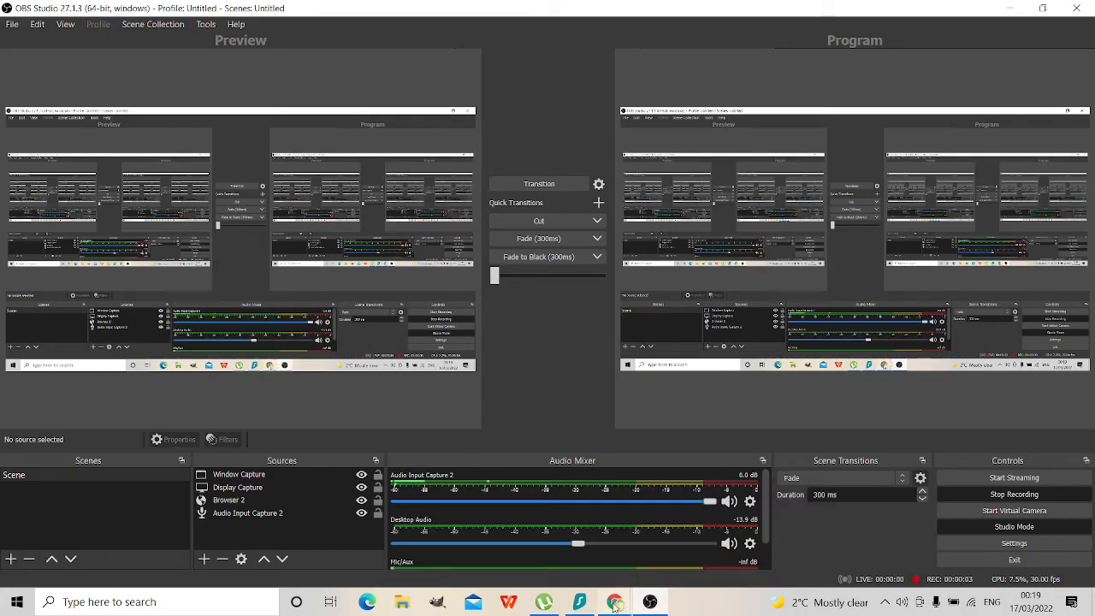
Bring Chrome forward from OBS, showing the blank DuckDuckGo new tab page.
click(615, 601)
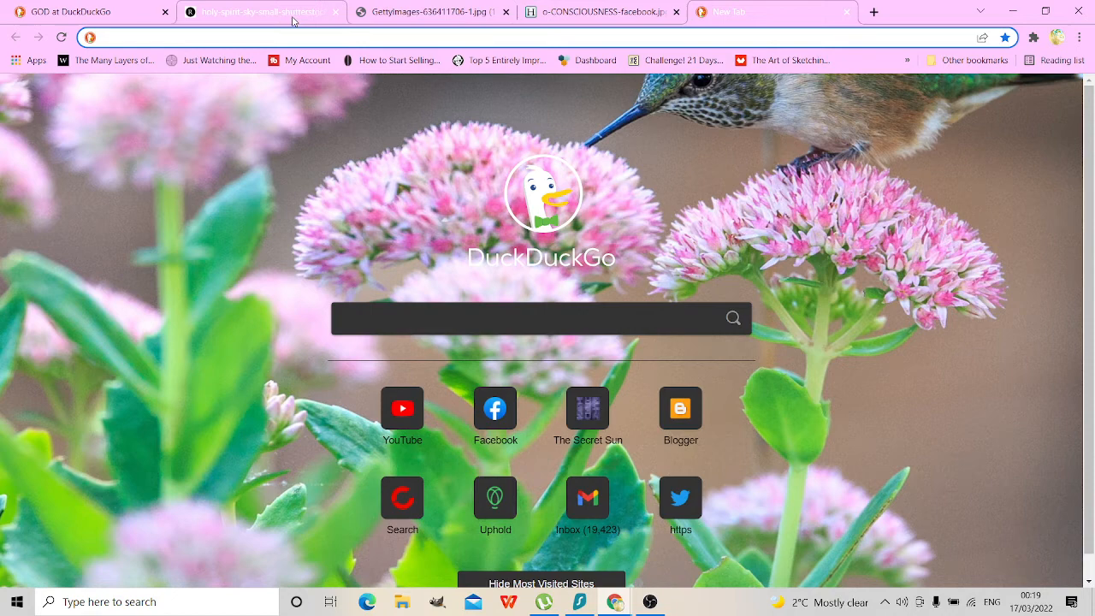
Show the holy-spirit-sky-small-shutterstock tab with the bright sunburst sky image.
click(256, 11)
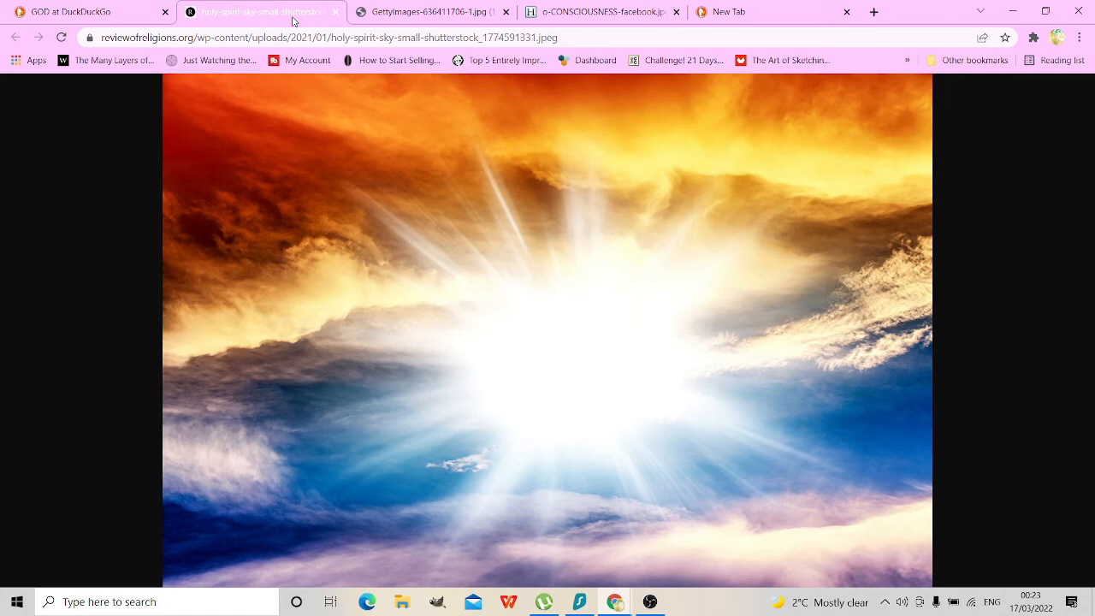
mouse_move(650, 602)
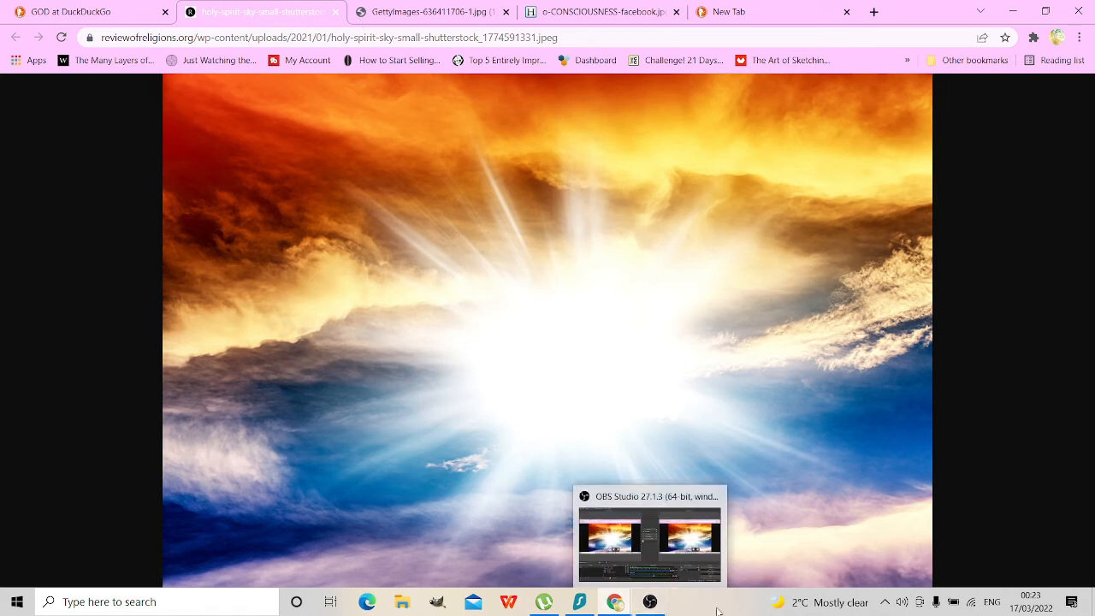
mouse_move(714, 607)
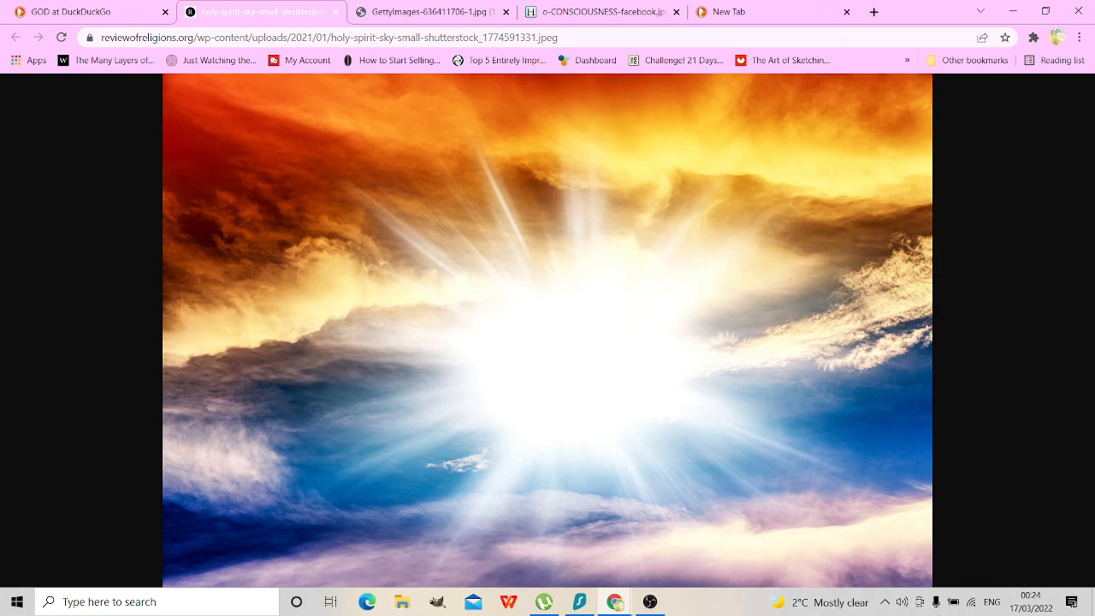
mouse_move(650, 602)
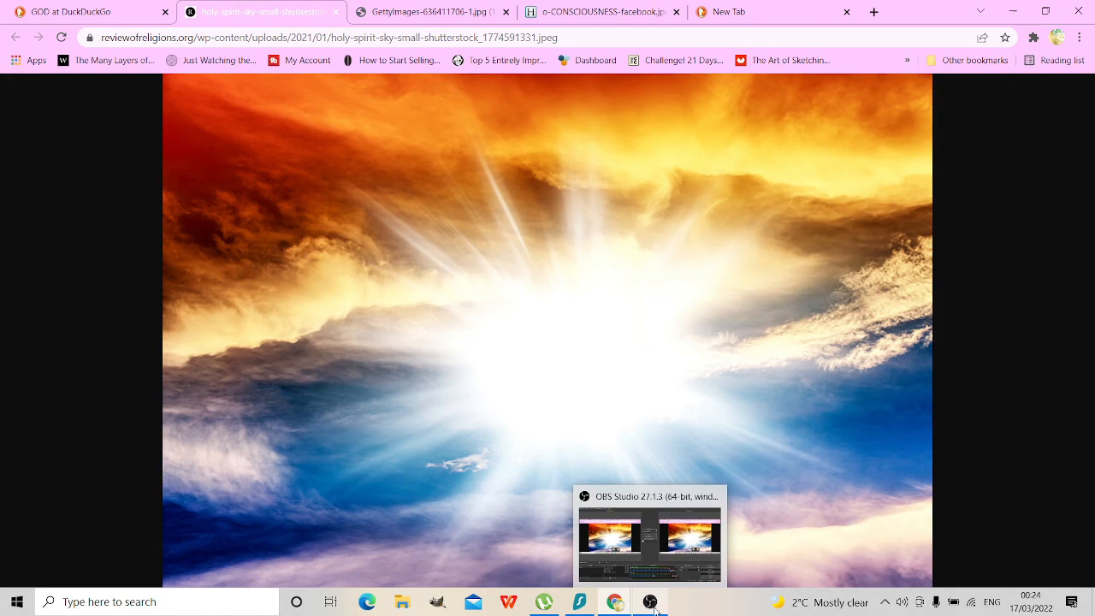